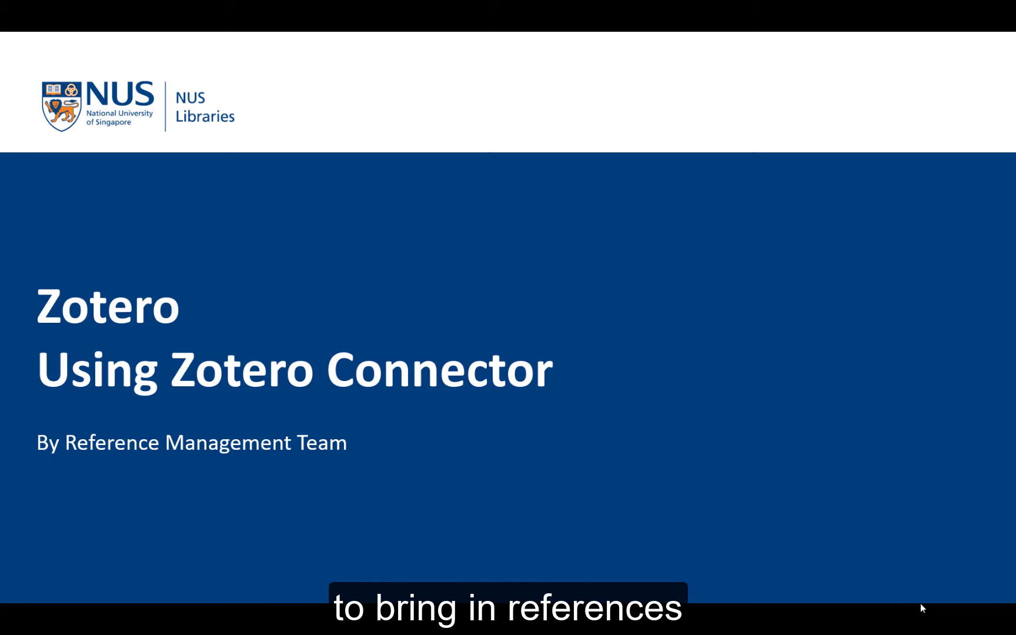
- Start Install Browser Connector from Zotero's Tools menu
key(Right)
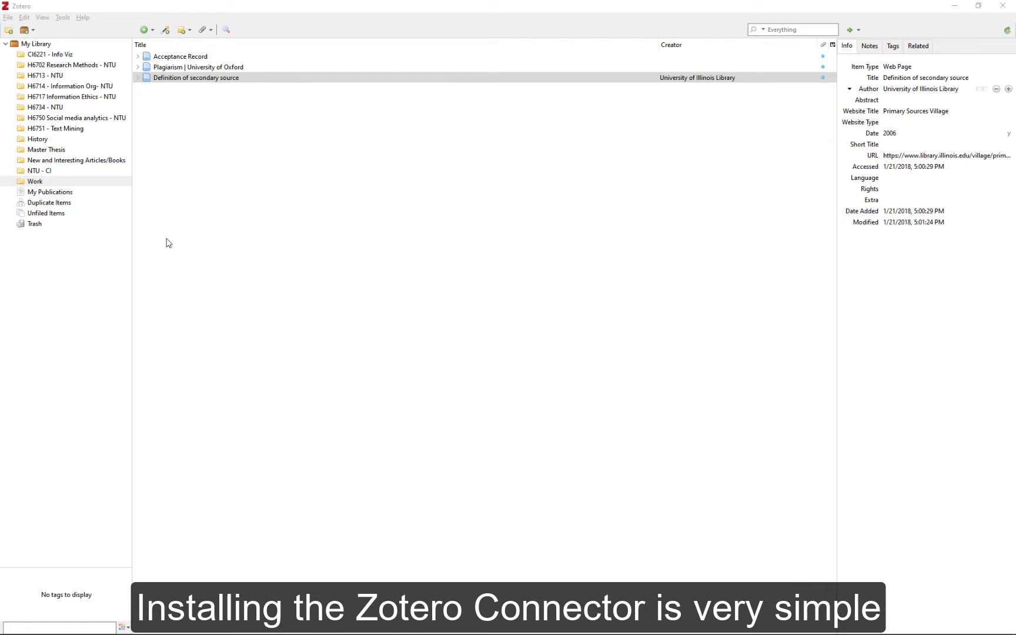
mouse_move(272, 180)
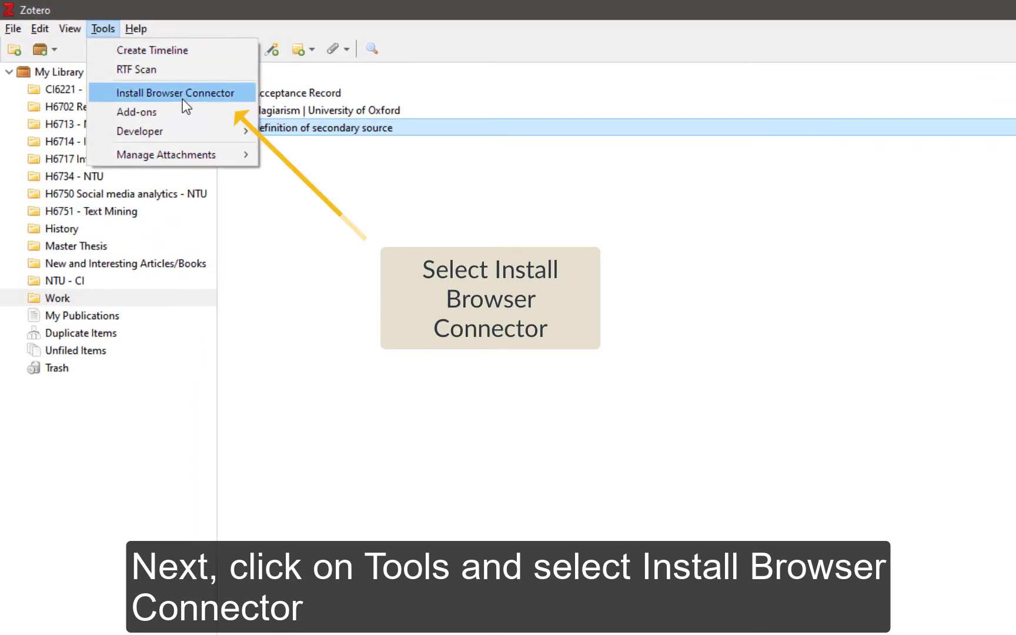
click(174, 91)
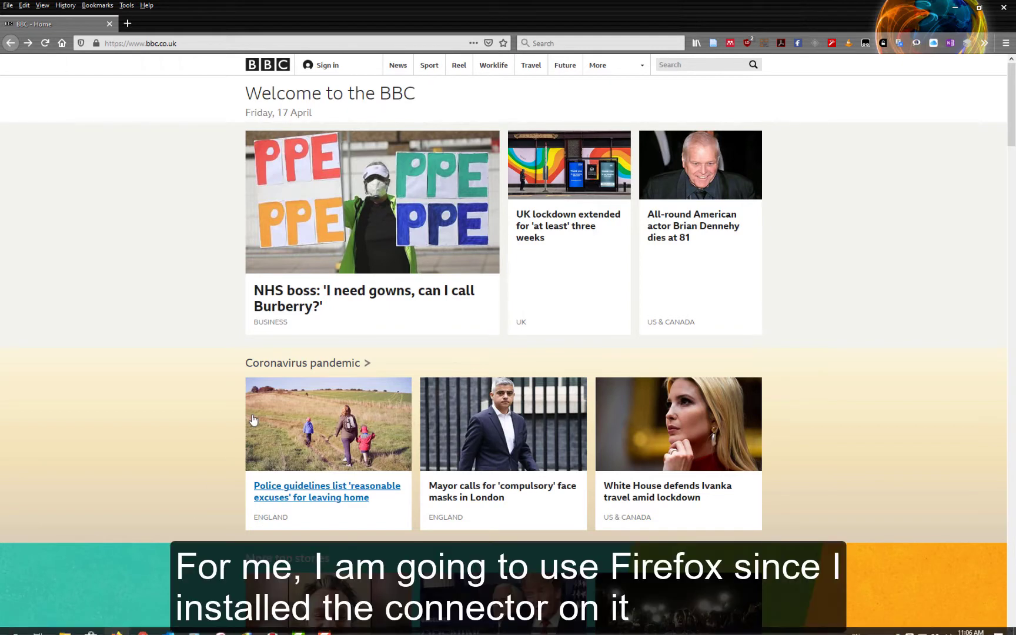
mouse_move(327, 492)
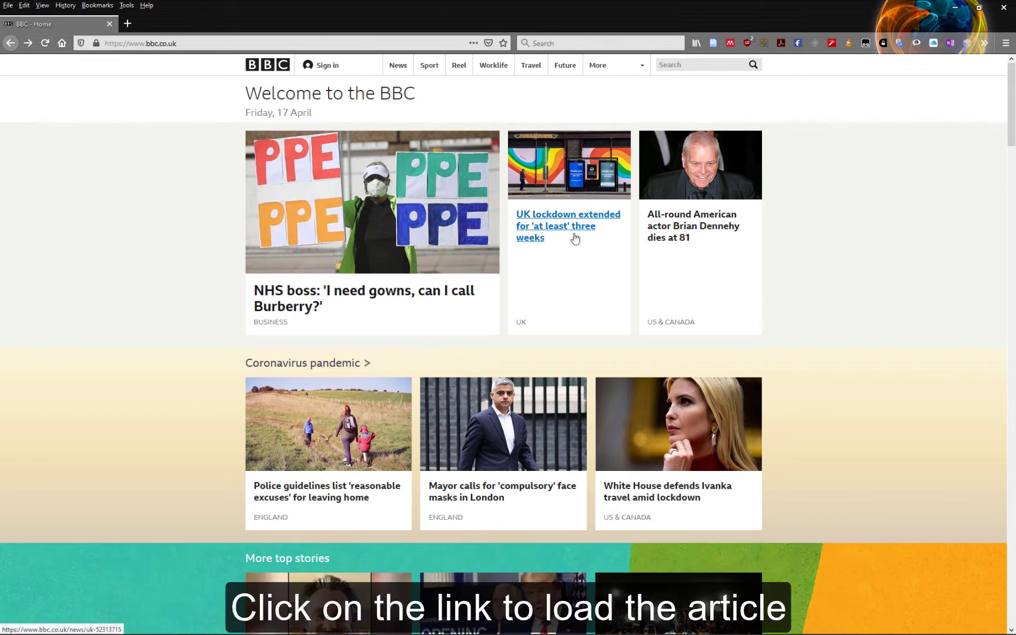
- Load the BBC 'UK lockdown extended' article and save it with the Zotero Connector
click(567, 226)
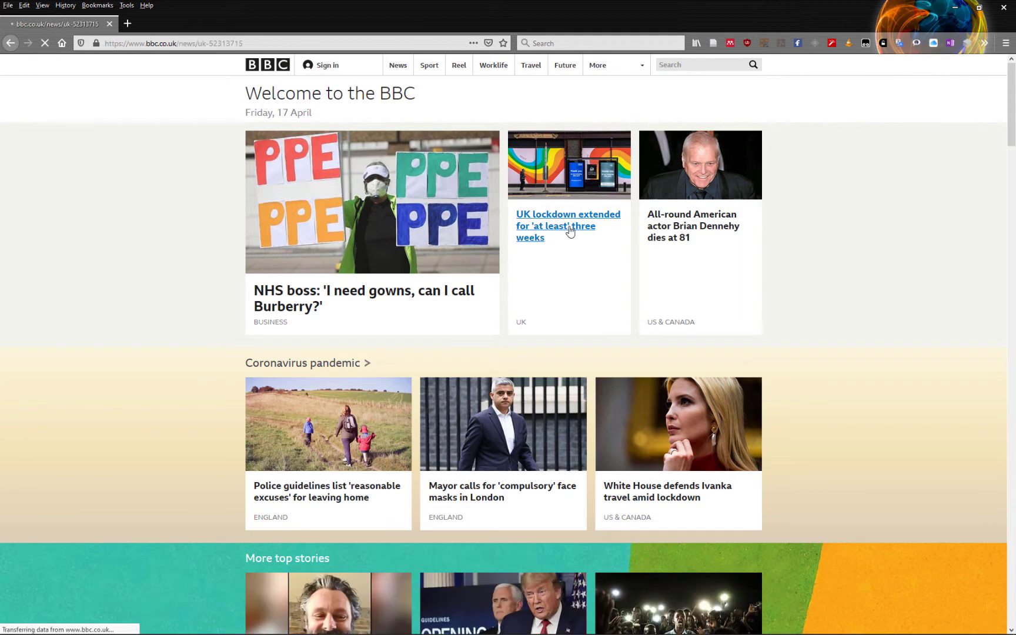
click(567, 226)
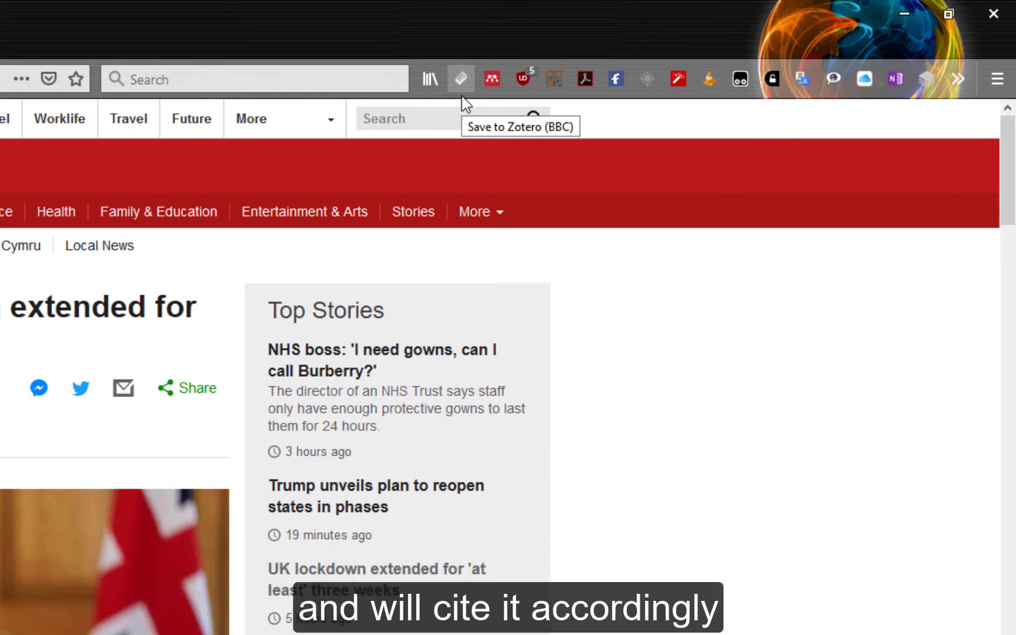
click(461, 79)
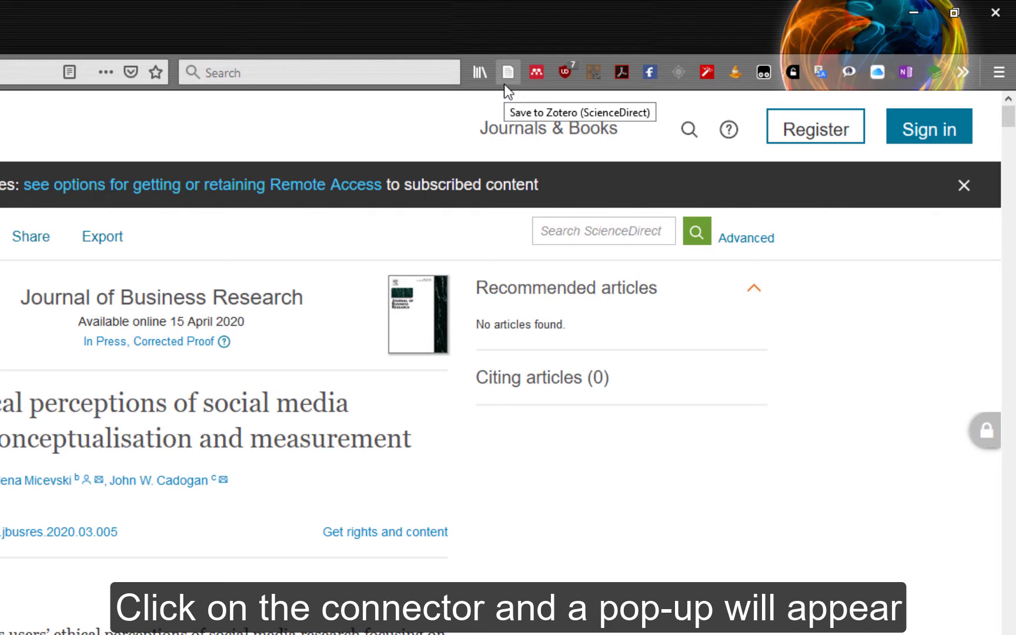
- Save the ScienceDirect social media research ethics article with the Zotero Connector
click(508, 72)
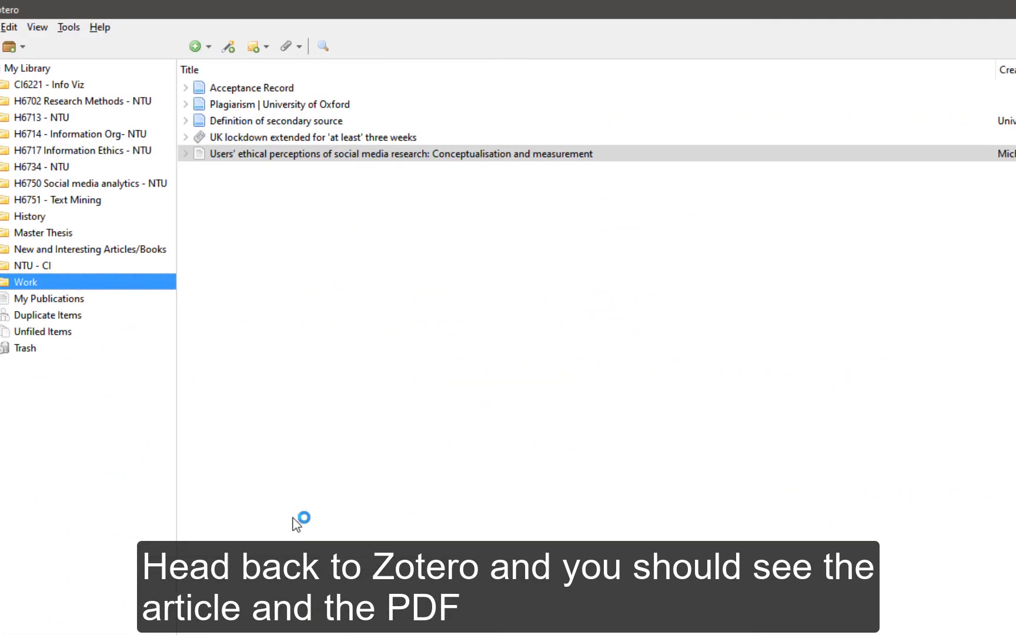
- Check the journal article's Snapshot and Full Text PDF attachments, then collapse it
click(186, 154)
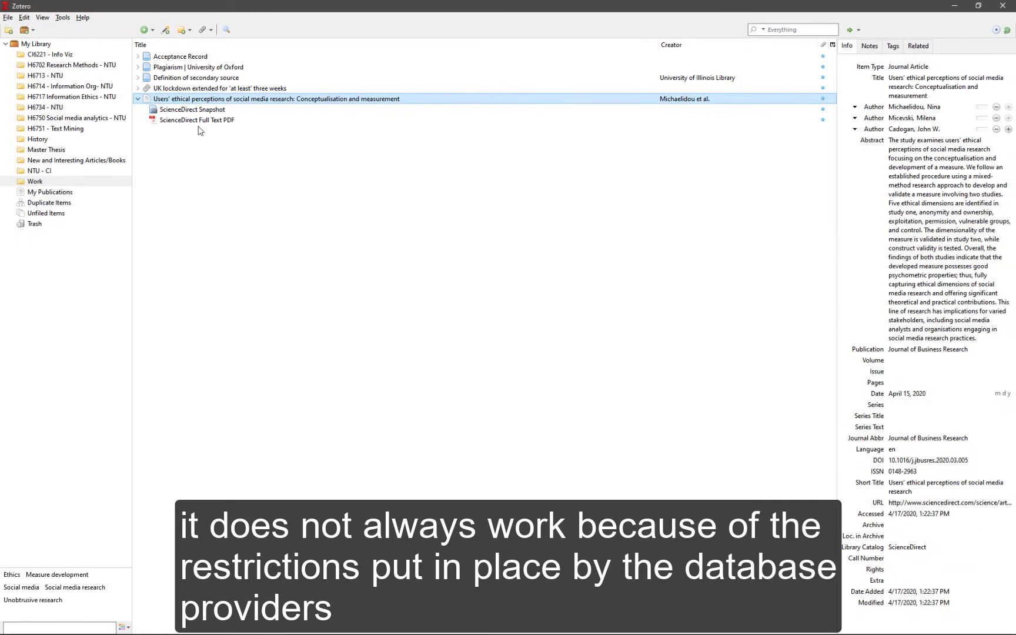
click(137, 99)
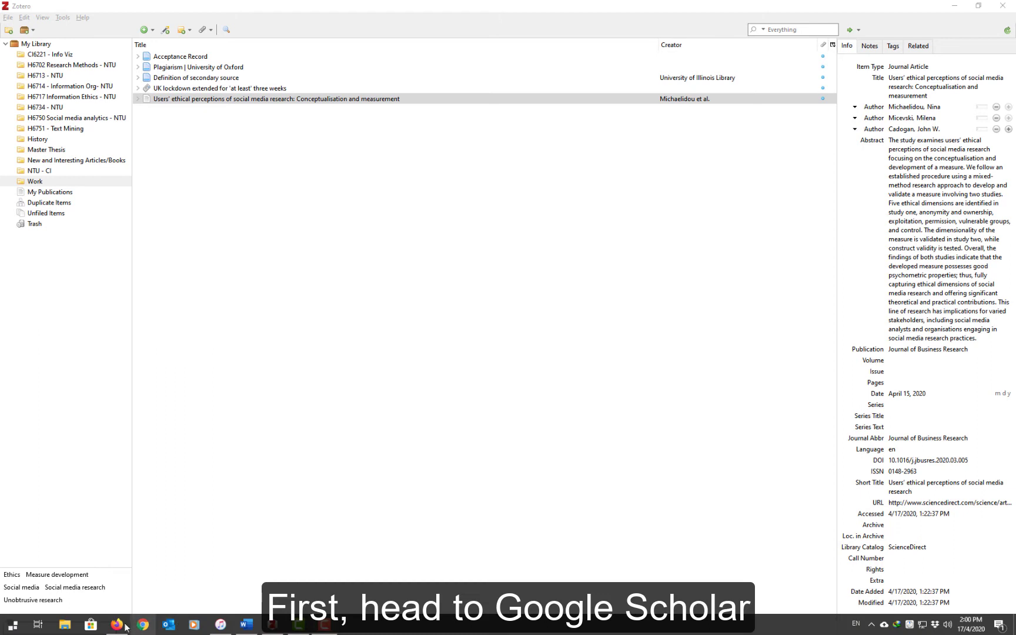
- Save four ticked Google Scholar HVAC pollution results into the Work collection via the Item Selector
click(117, 625)
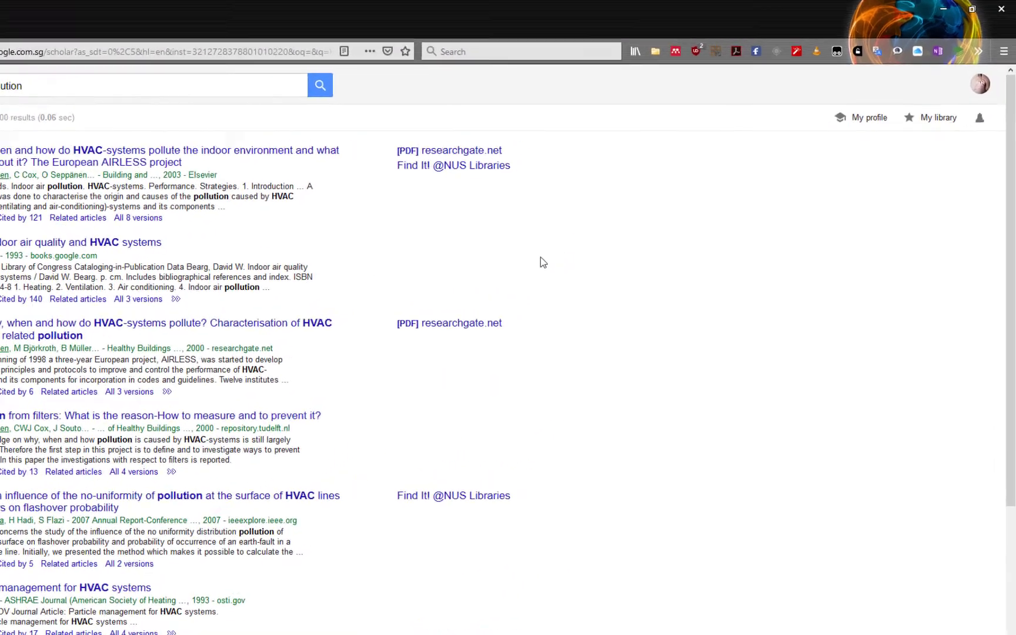
mouse_move(528, 69)
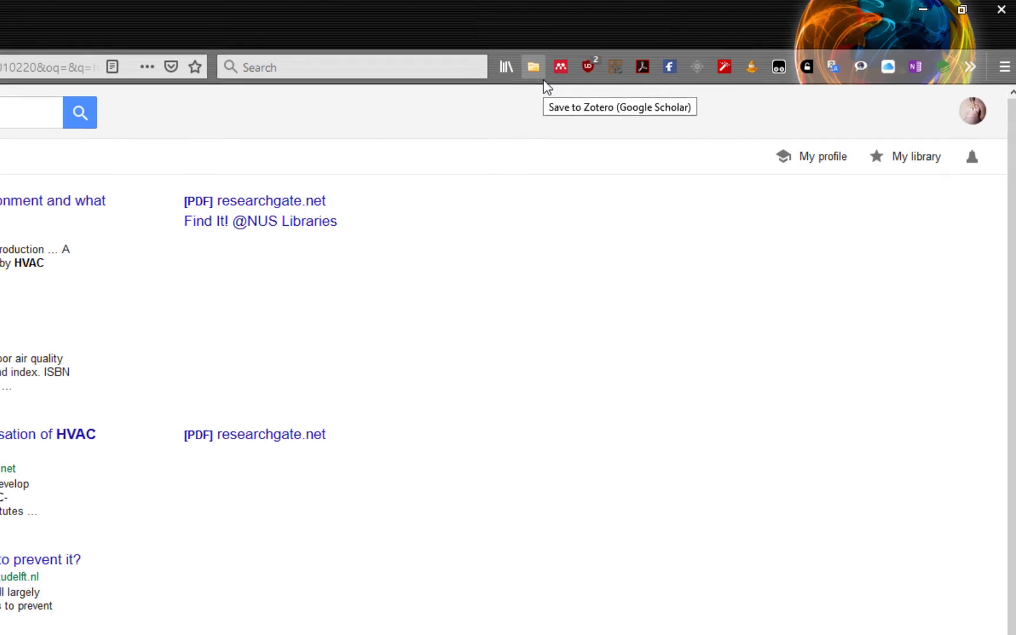
click(533, 67)
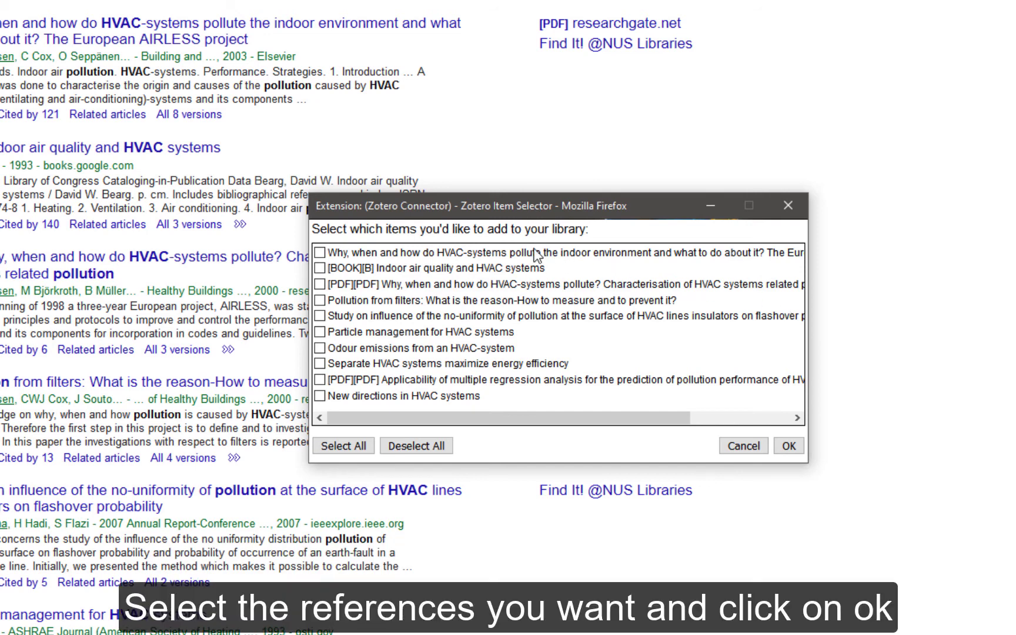
click(320, 253)
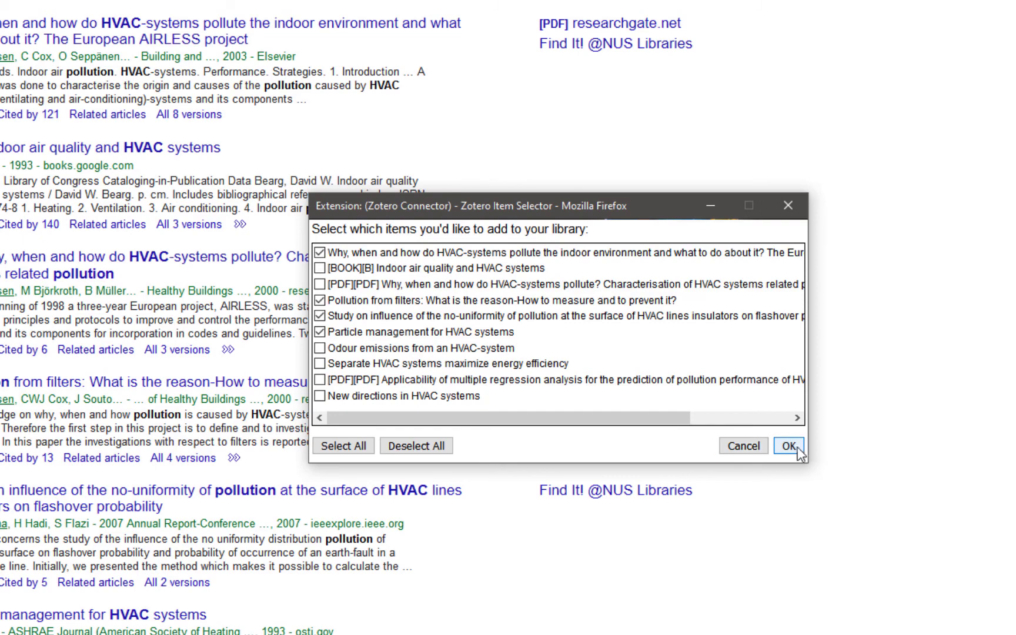
click(788, 446)
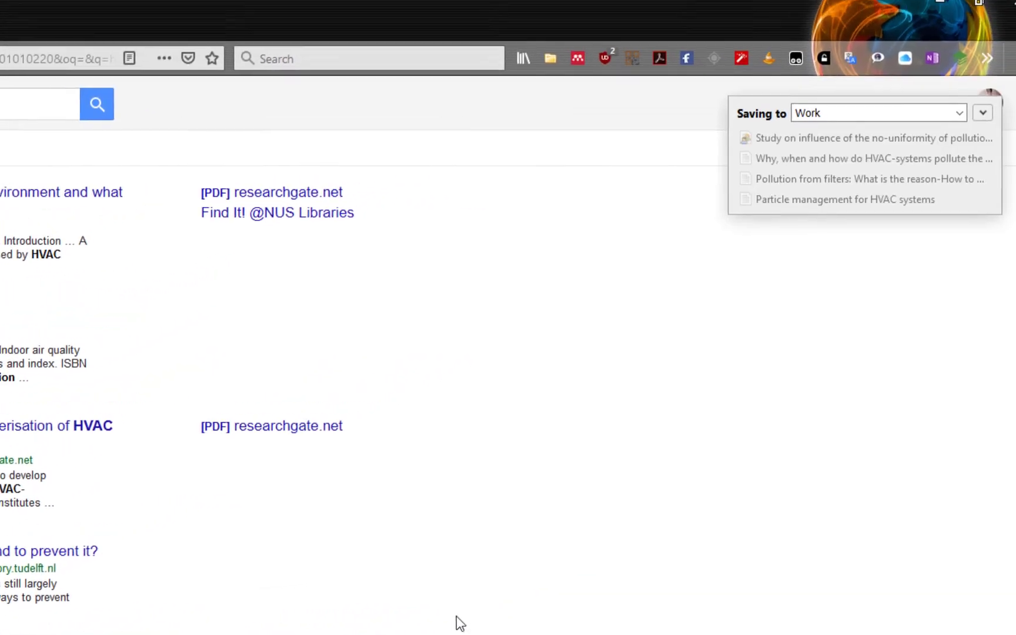